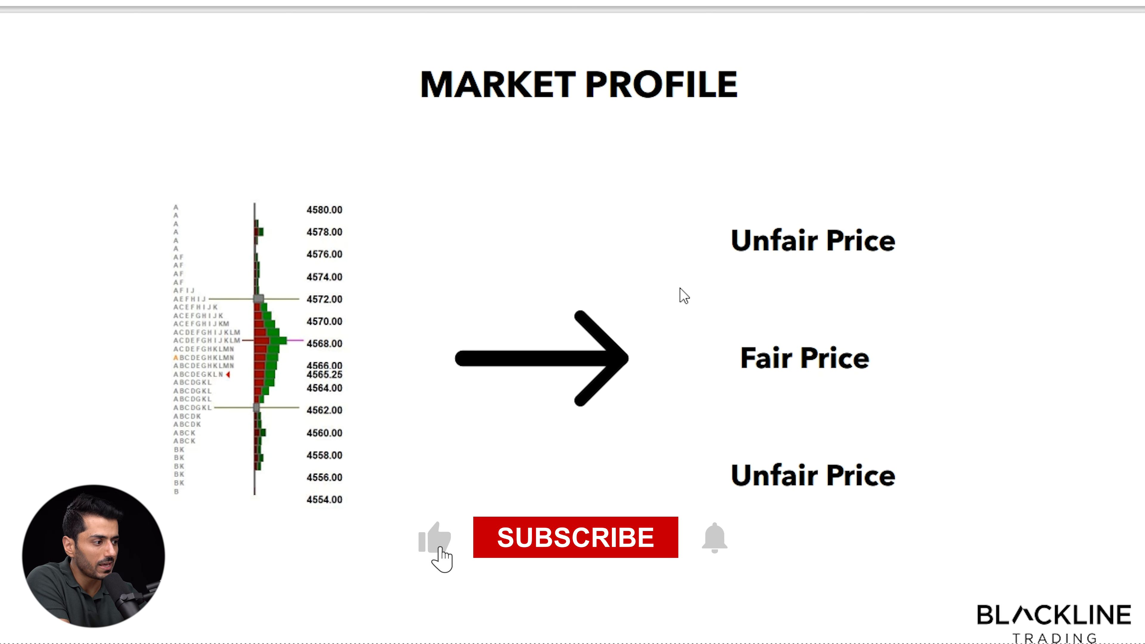
- Bring up the Sierra Chart TPO profiles for the 12-1 to 12-6 sessions and scroll through them
left_click(575, 537)
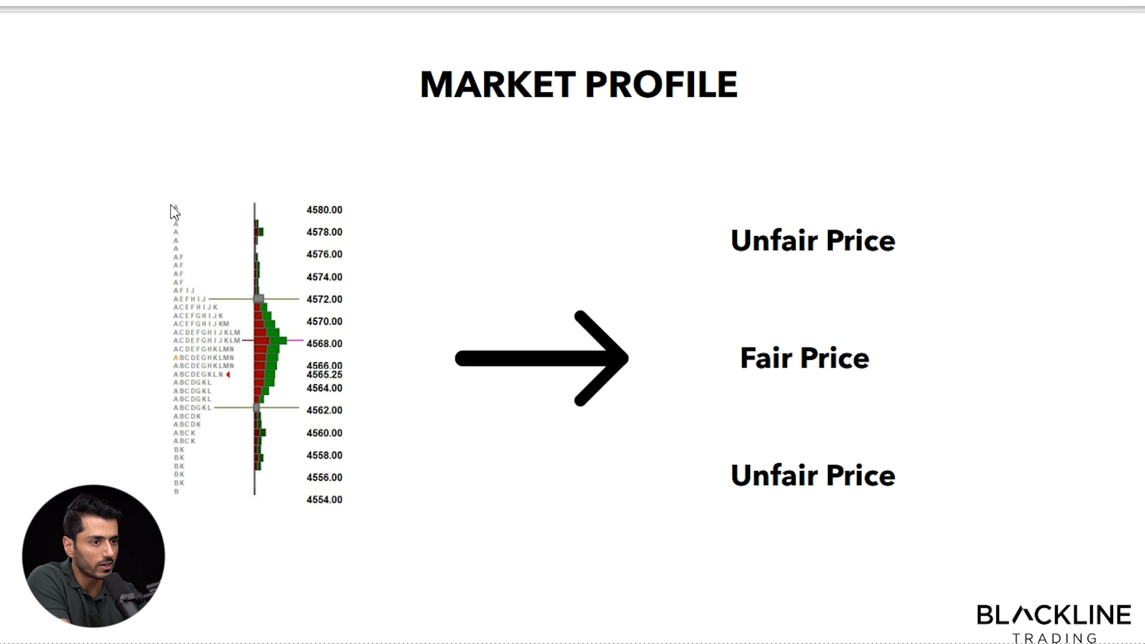
mouse_move(709, 167)
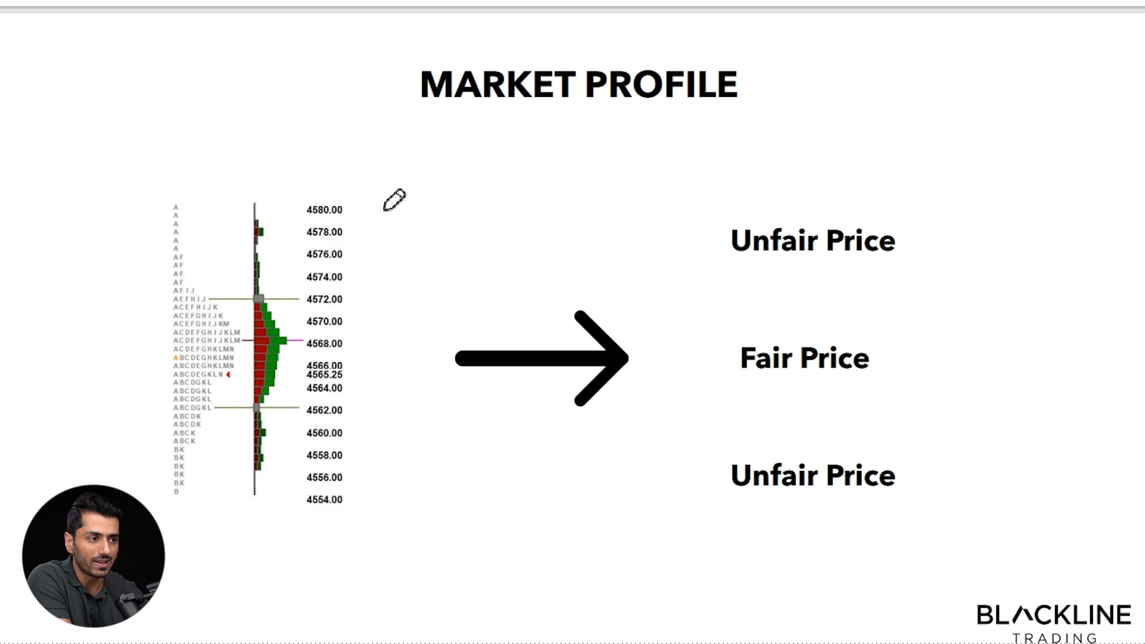
mouse_move(197, 120)
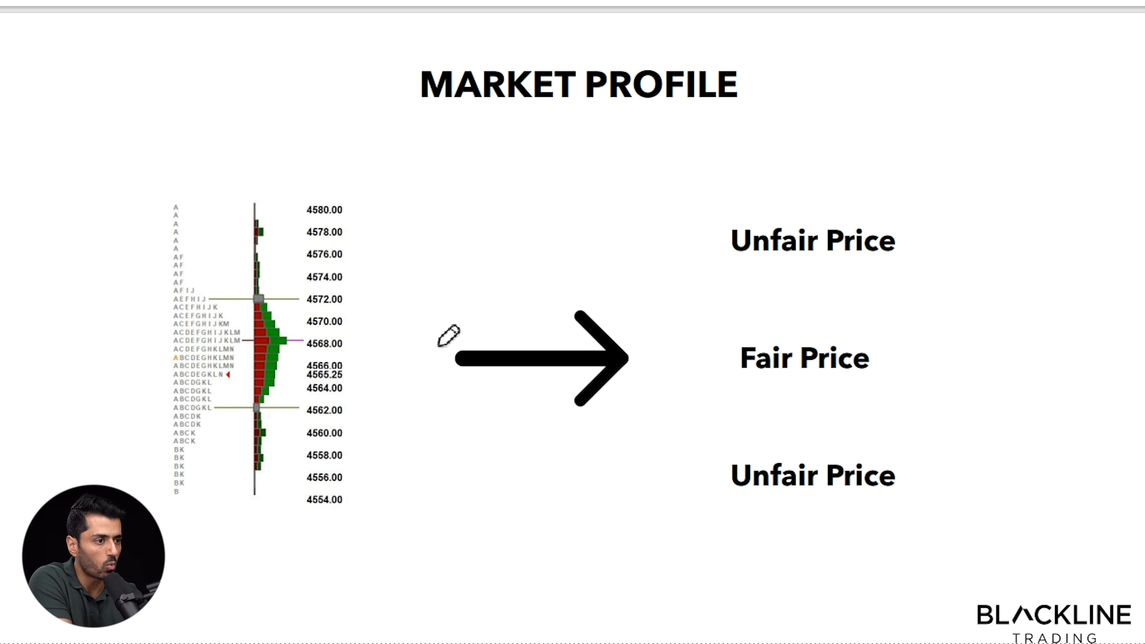
left_click_drag(306, 300, 439, 285)
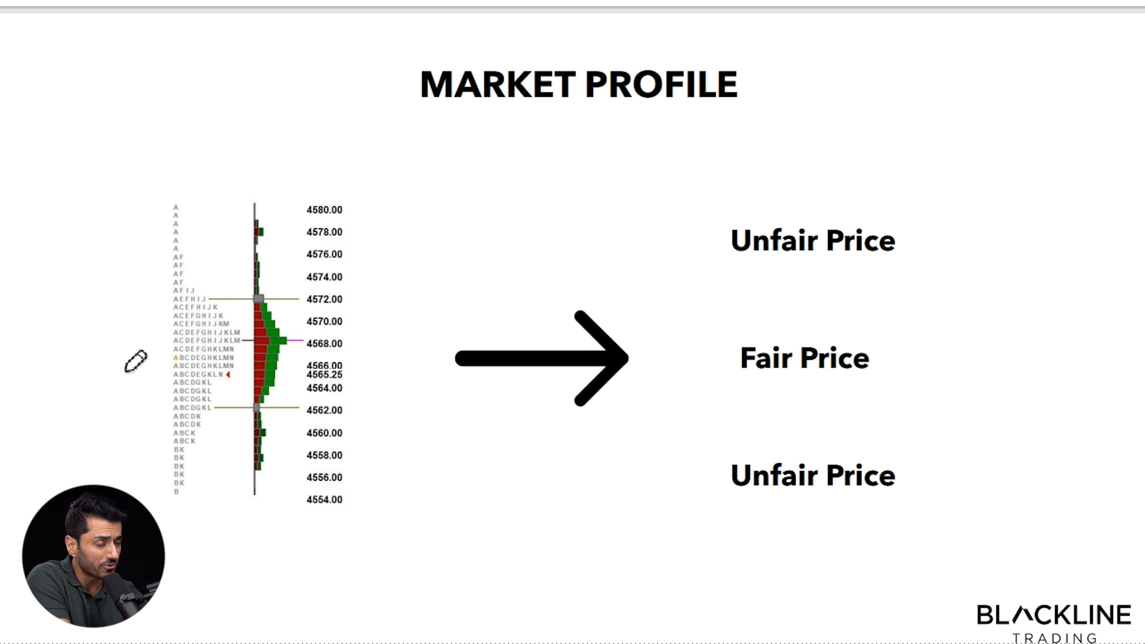
mouse_move(314, 343)
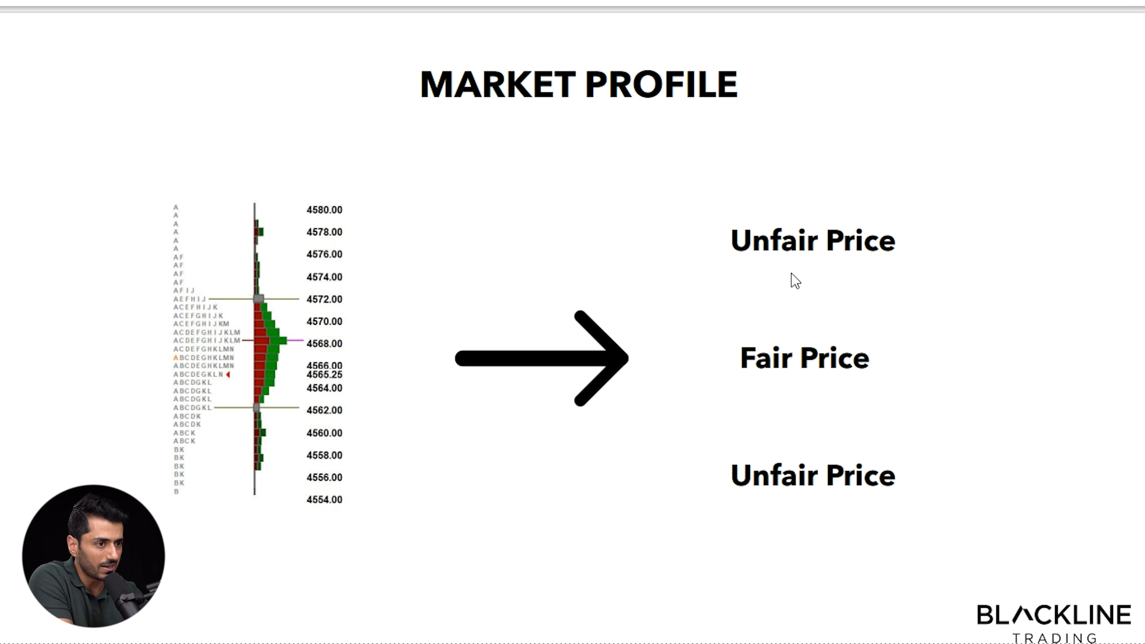
mouse_move(294, 353)
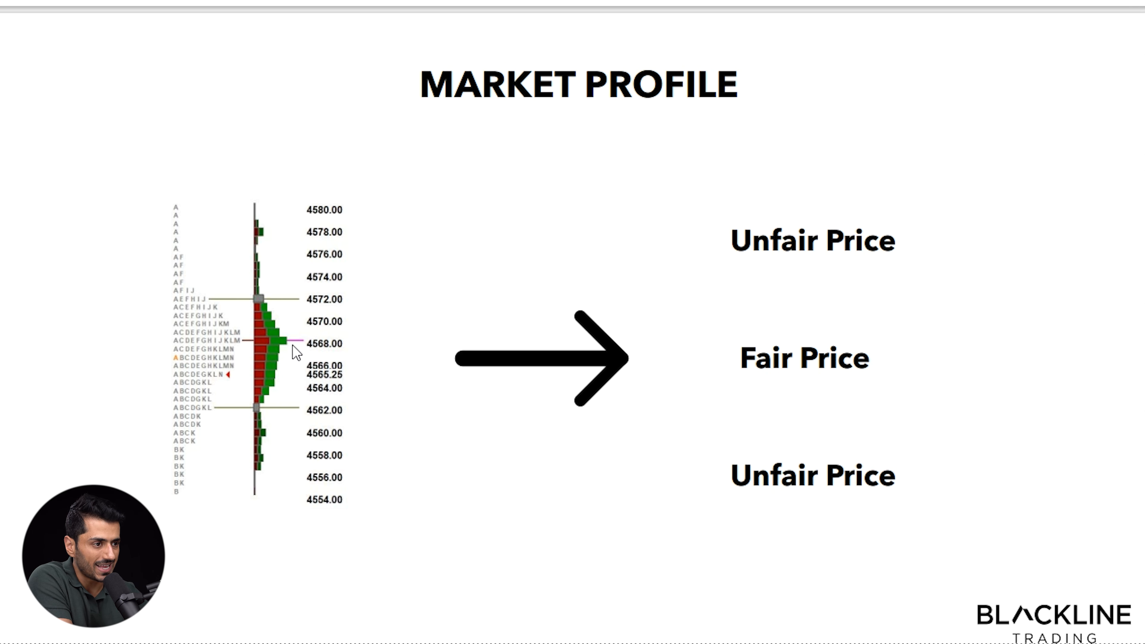
mouse_move(304, 181)
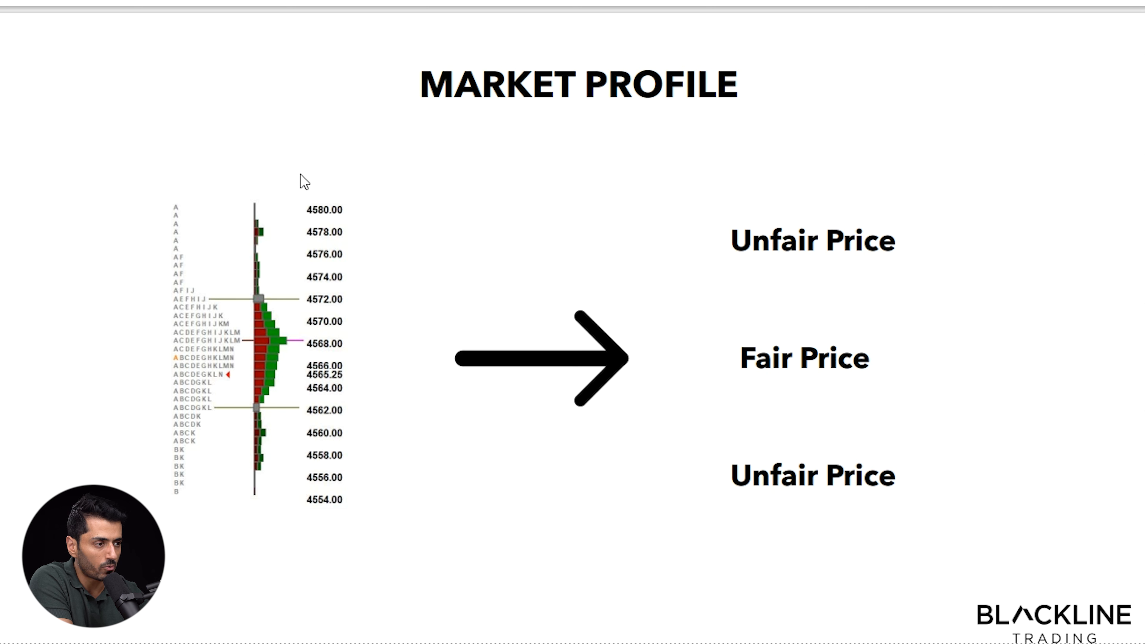
mouse_move(755, 207)
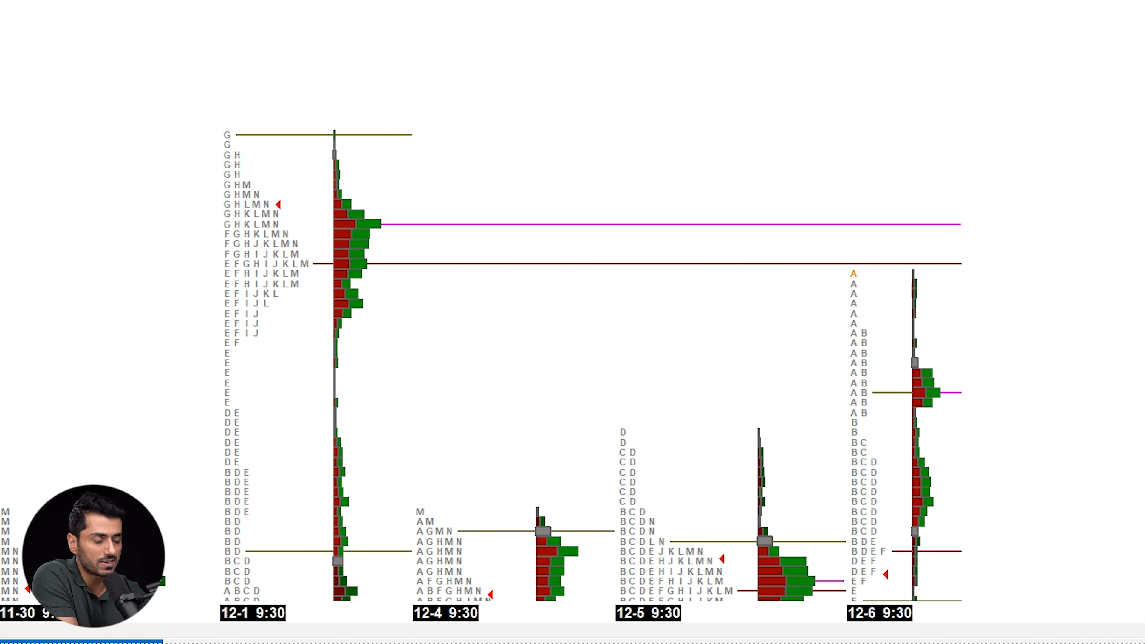
scroll("down", 3)
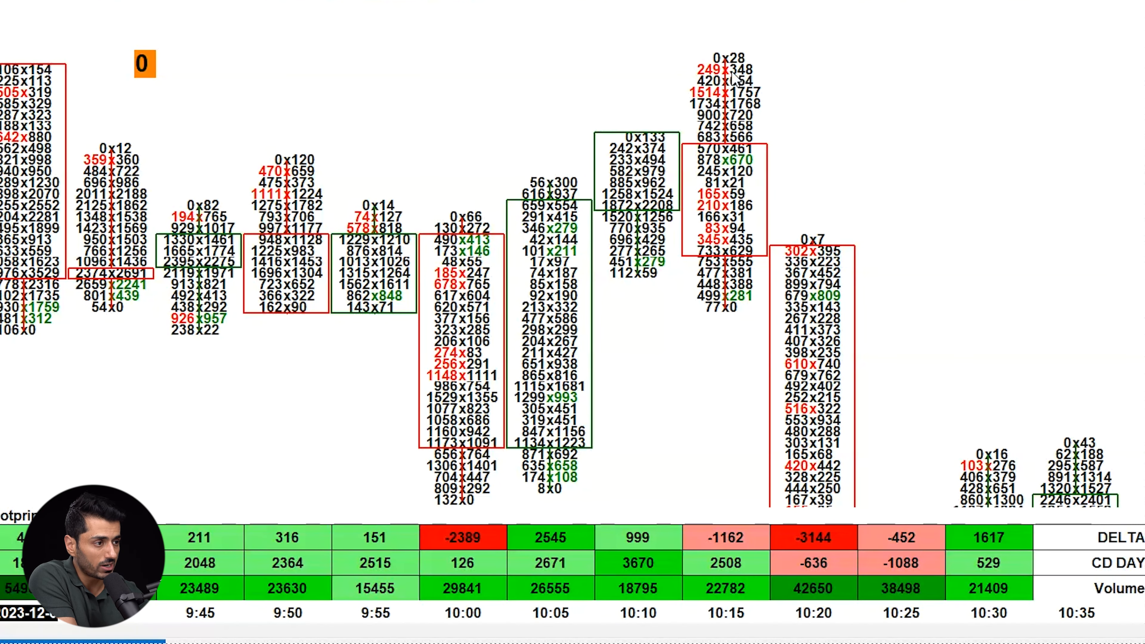
mouse_move(661, 336)
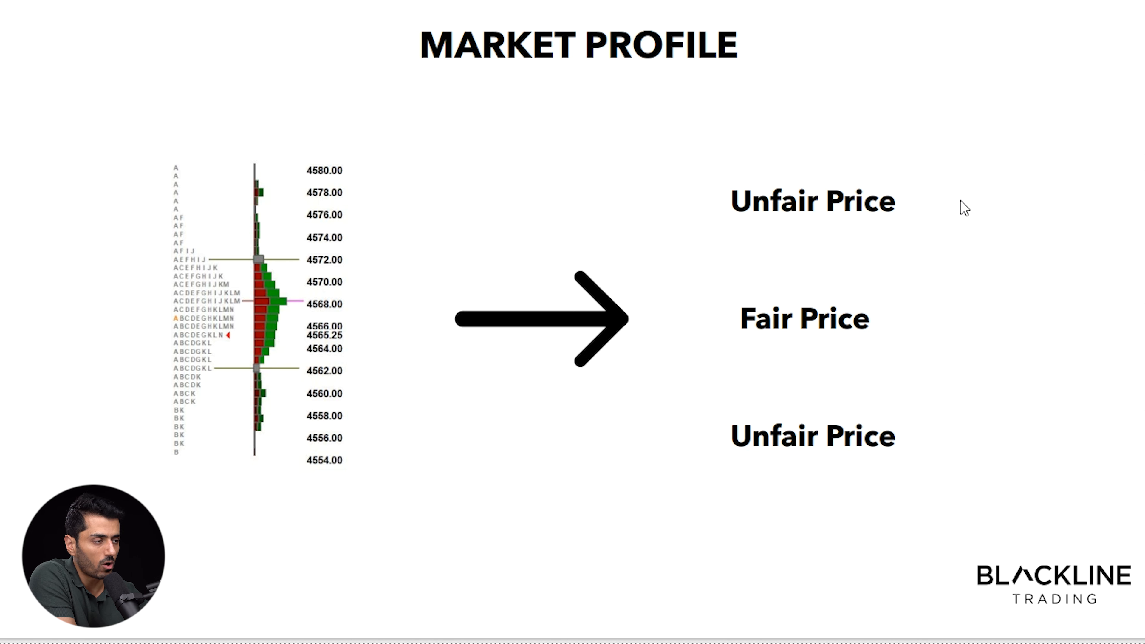
mouse_move(1021, 225)
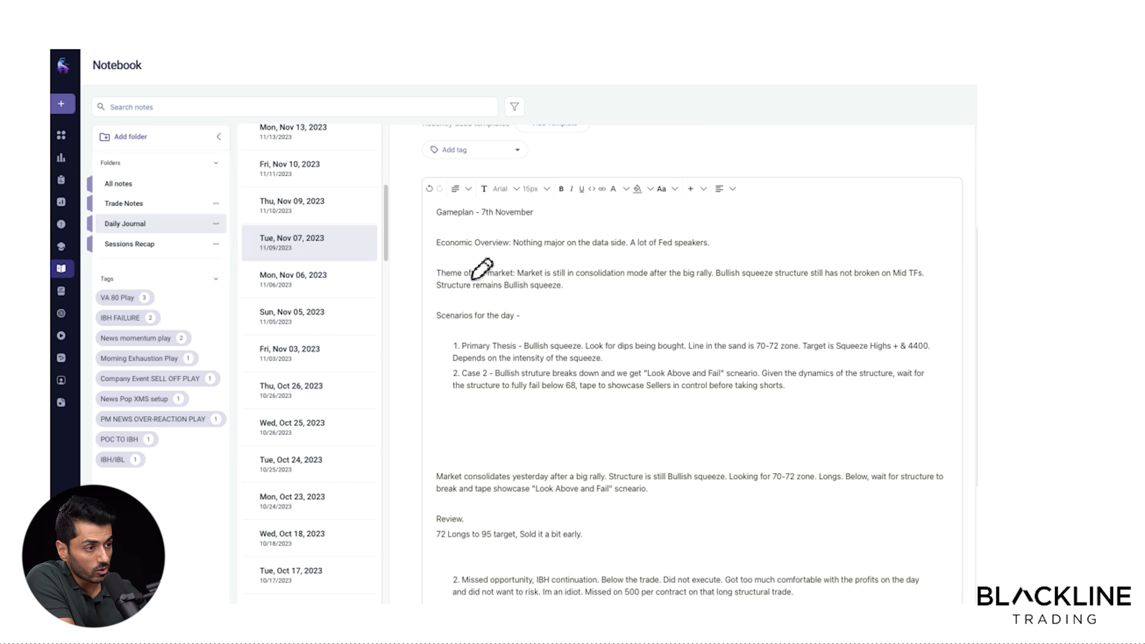
mouse_move(515, 264)
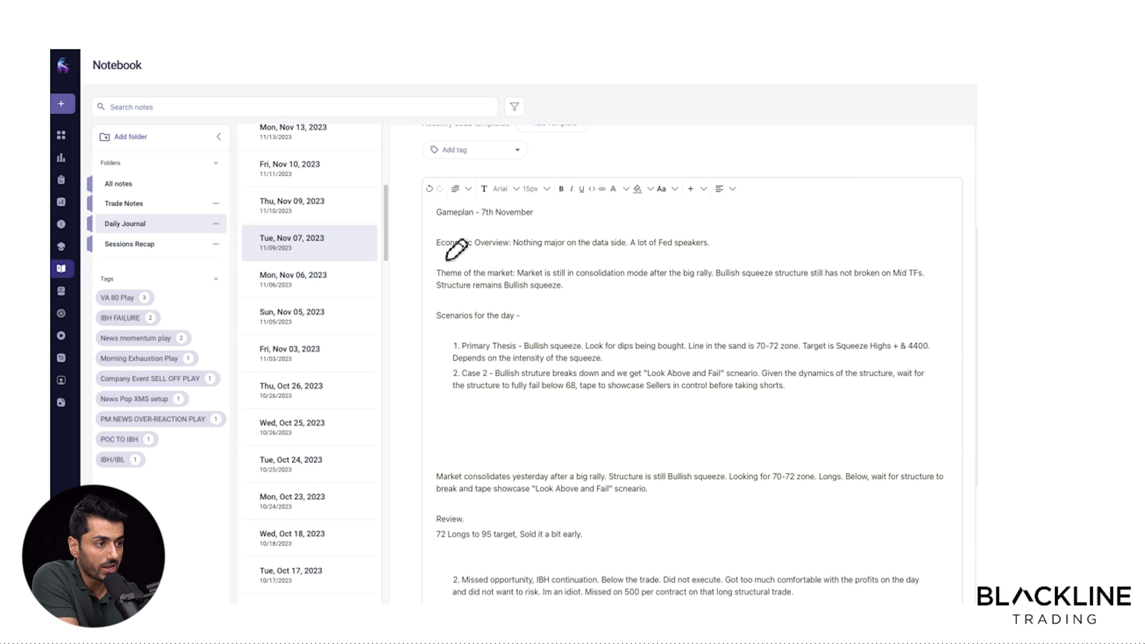
- Mark up the Nov 07 gameplan note, highlighting the market theme, scenarios and review sections
left_click_drag(439, 253, 489, 254)
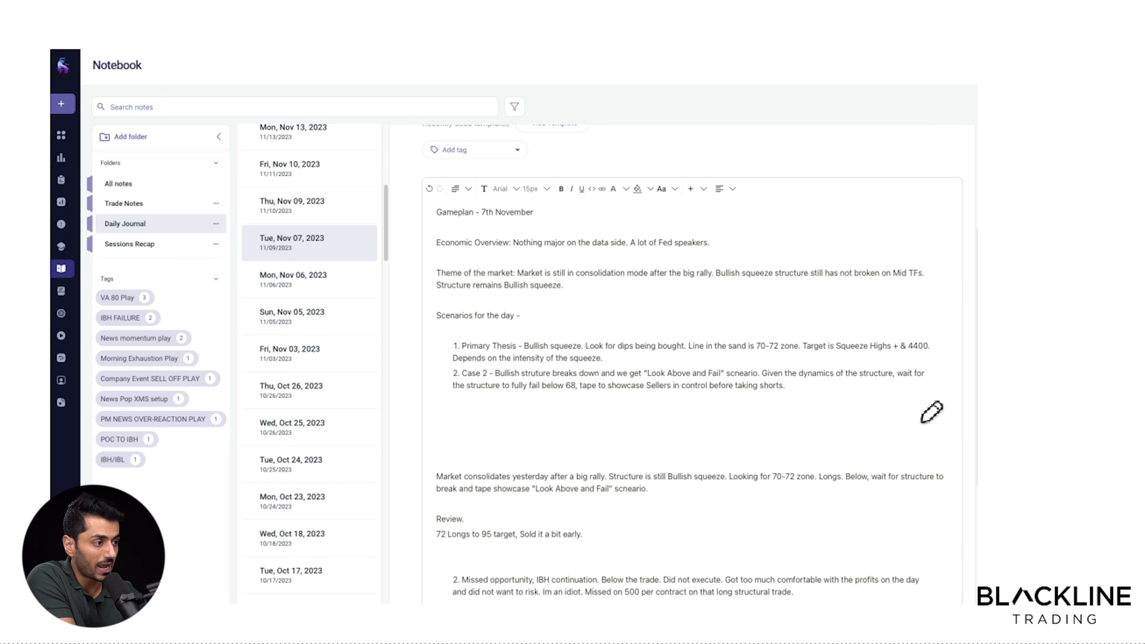
mouse_move(479, 421)
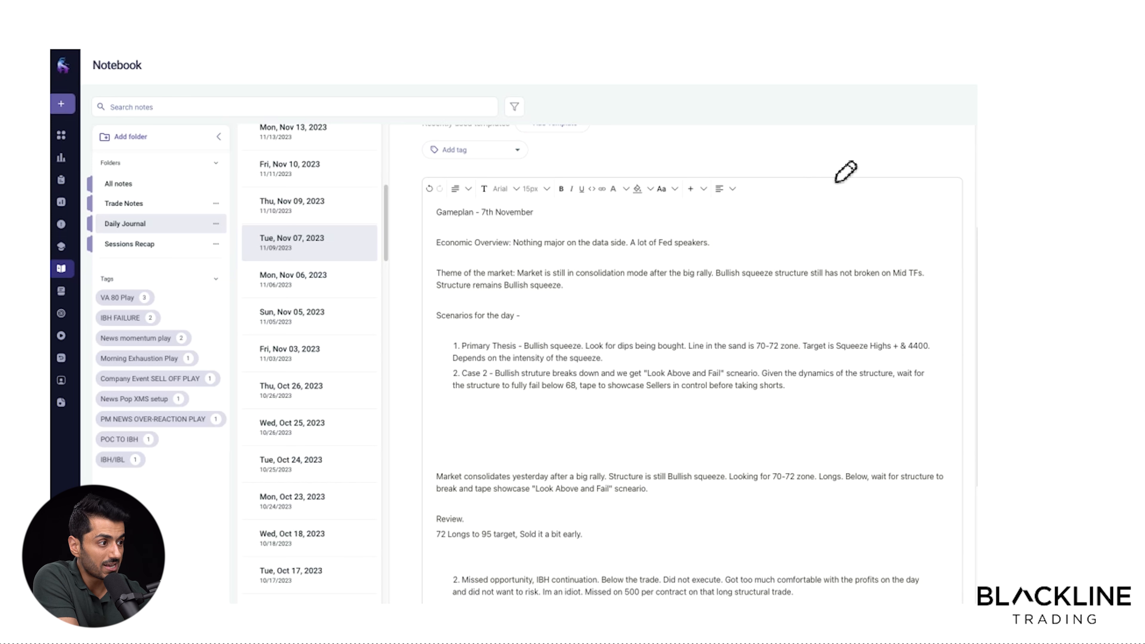
left_click_drag(884, 165, 900, 391)
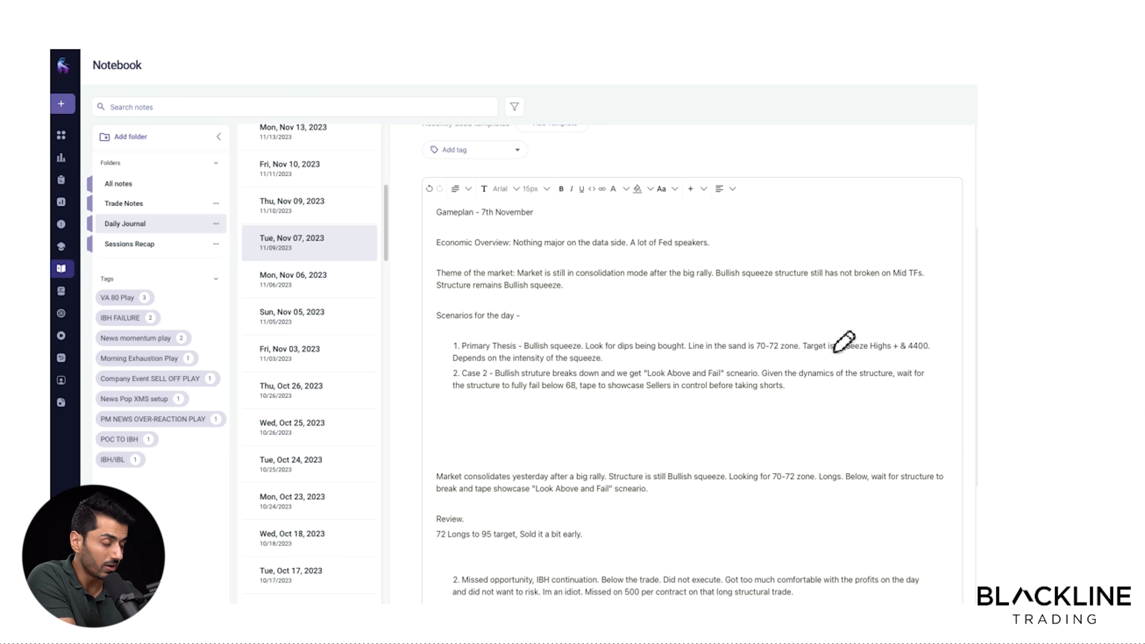
mouse_move(1006, 455)
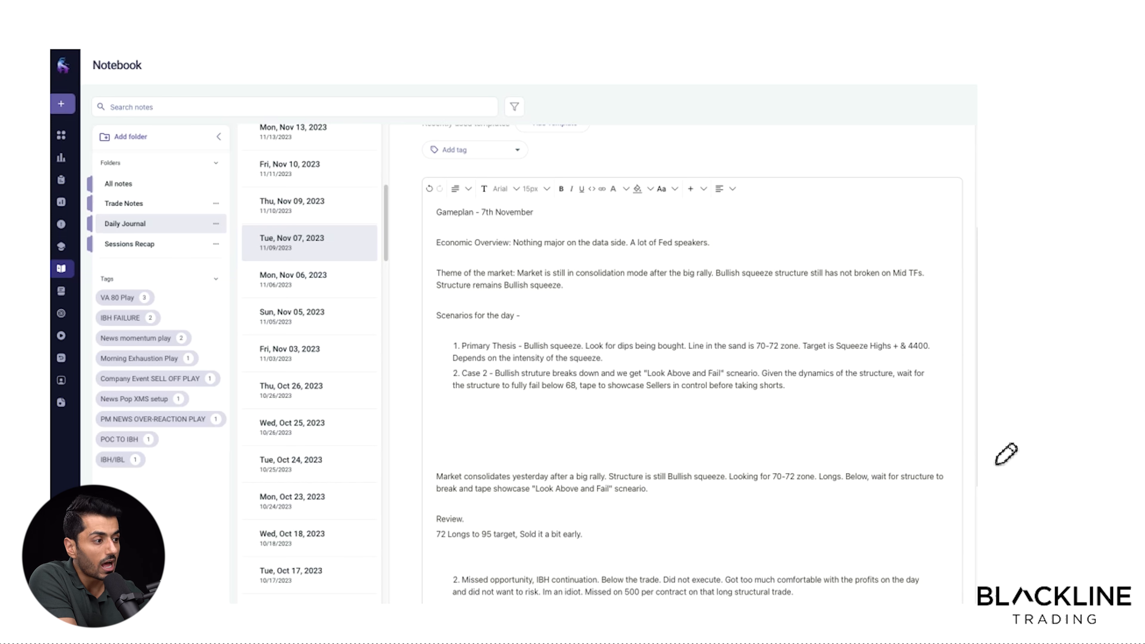
left_click_drag(946, 423, 964, 552)
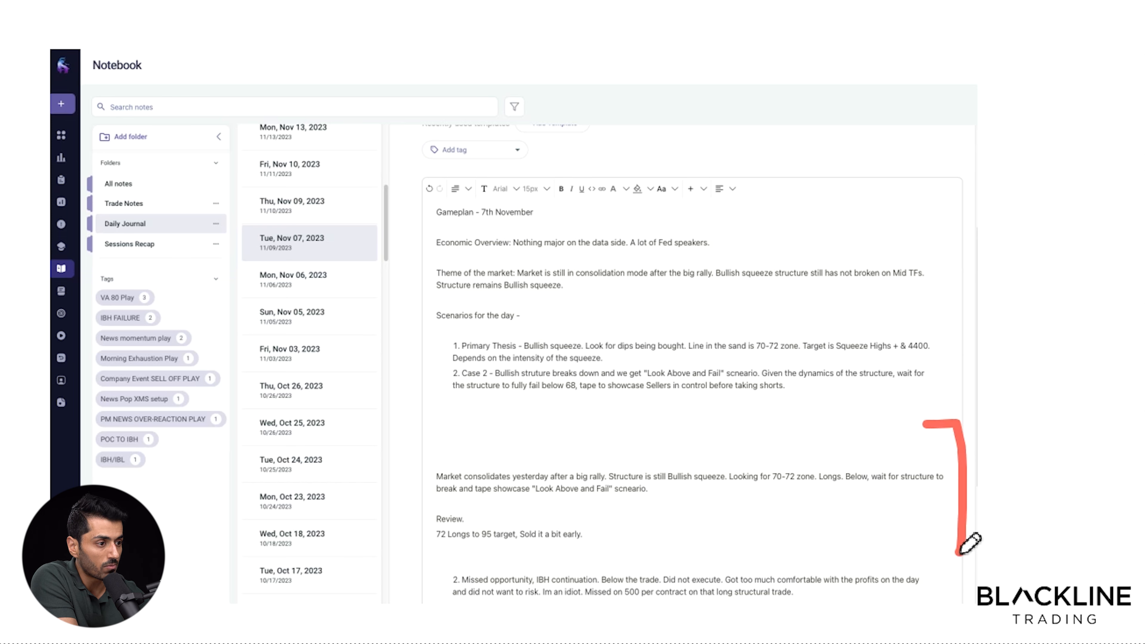
left_click_drag(548, 440, 683, 397)
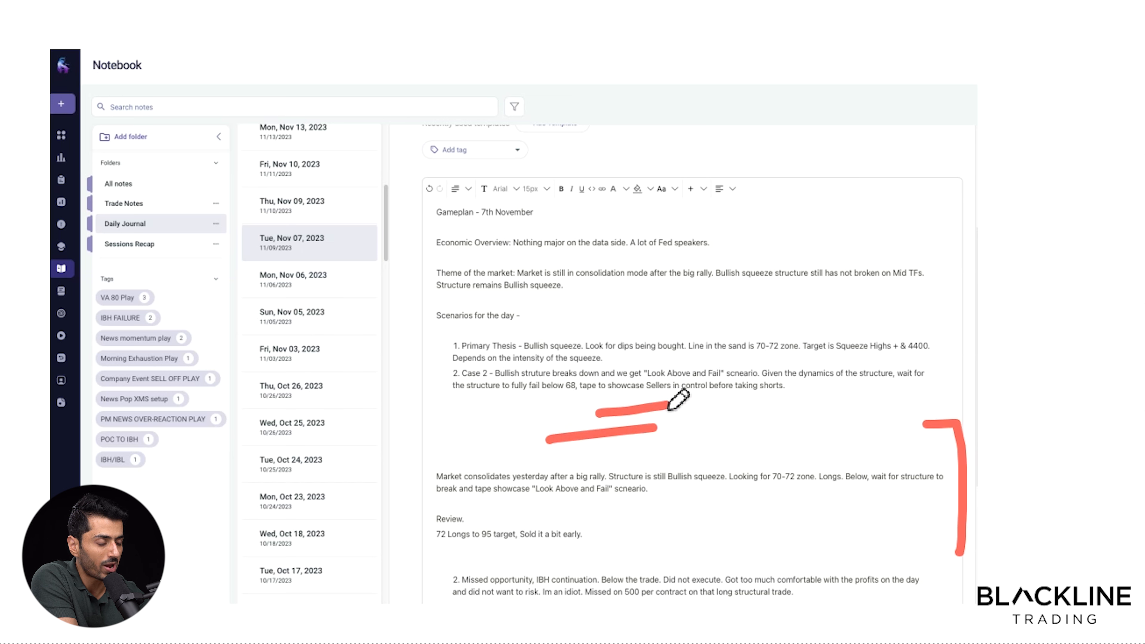
mouse_move(1034, 240)
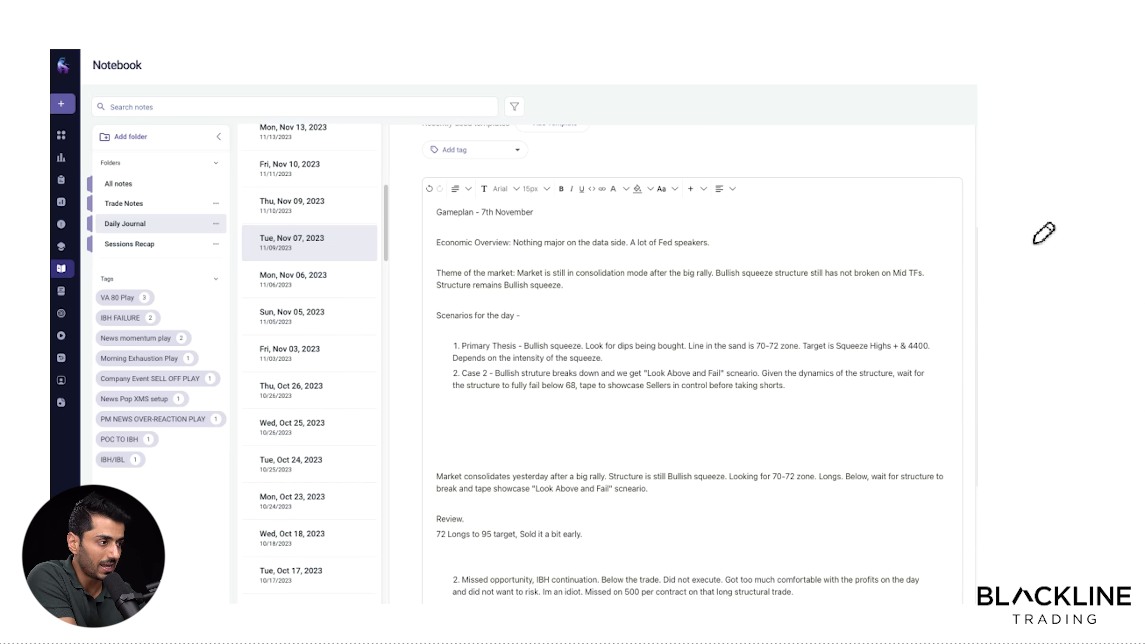
mouse_move(820, 328)
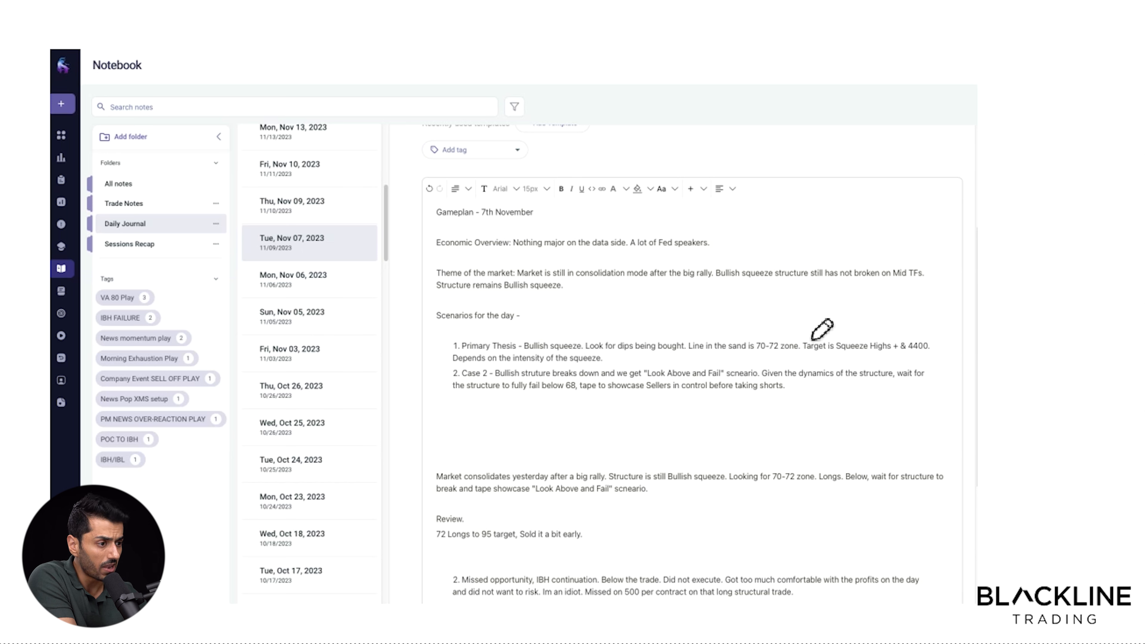
mouse_move(473, 501)
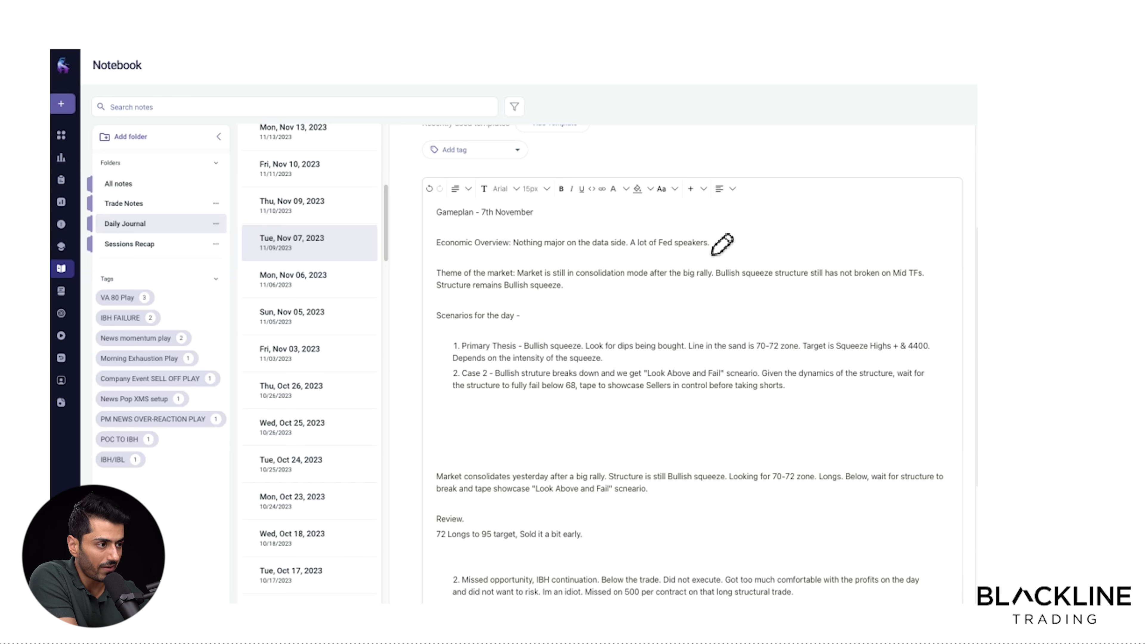
mouse_move(654, 164)
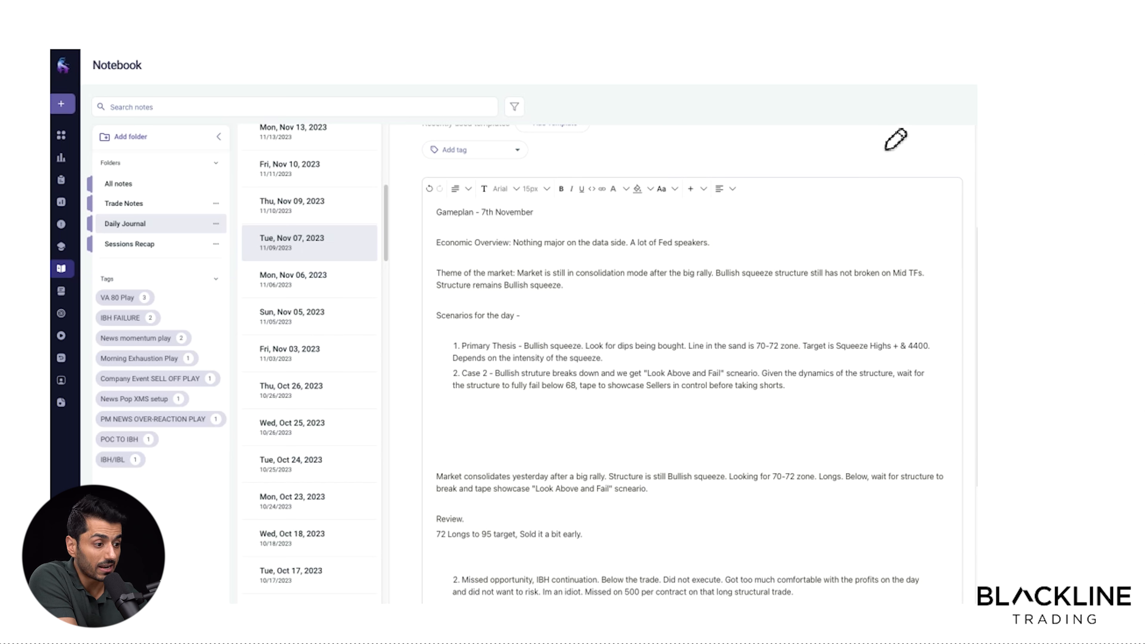
mouse_move(621, 407)
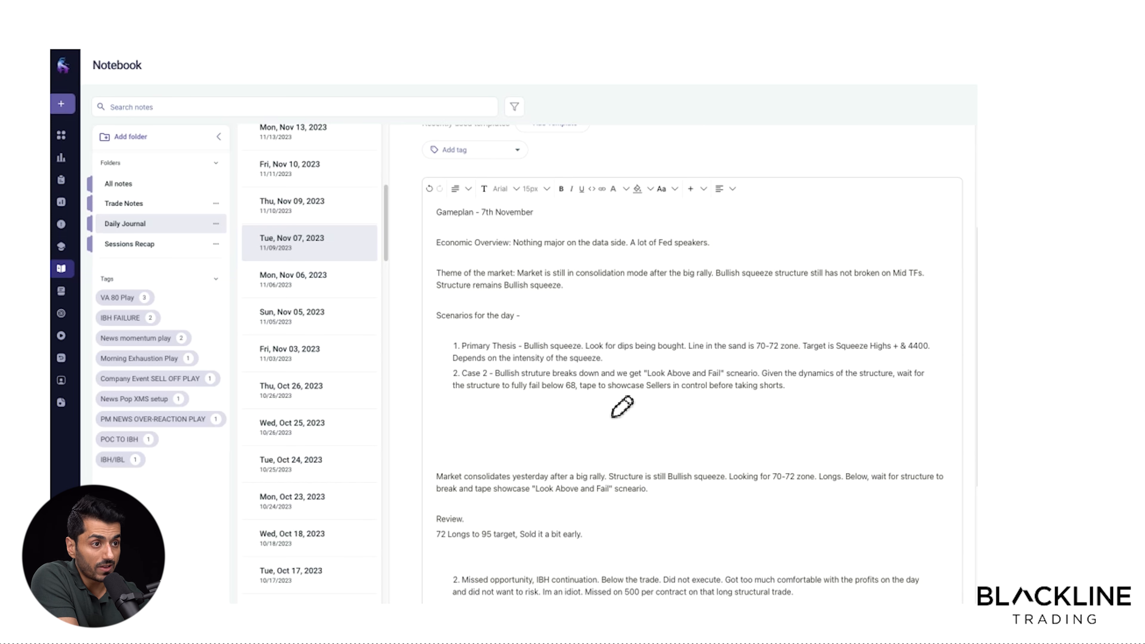
mouse_move(655, 211)
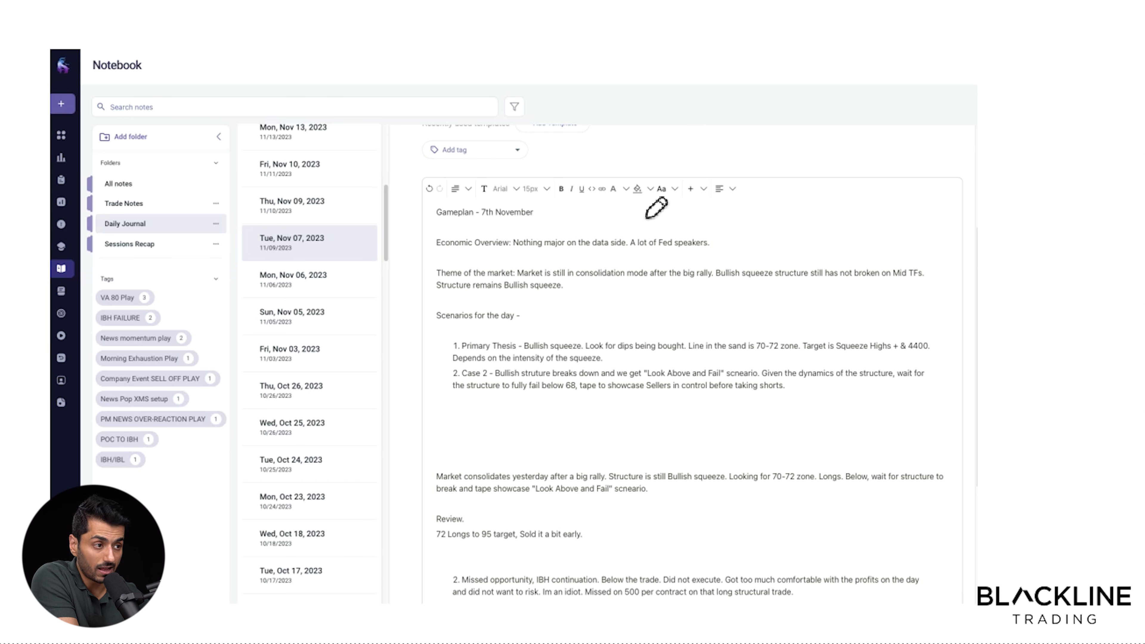
mouse_move(664, 199)
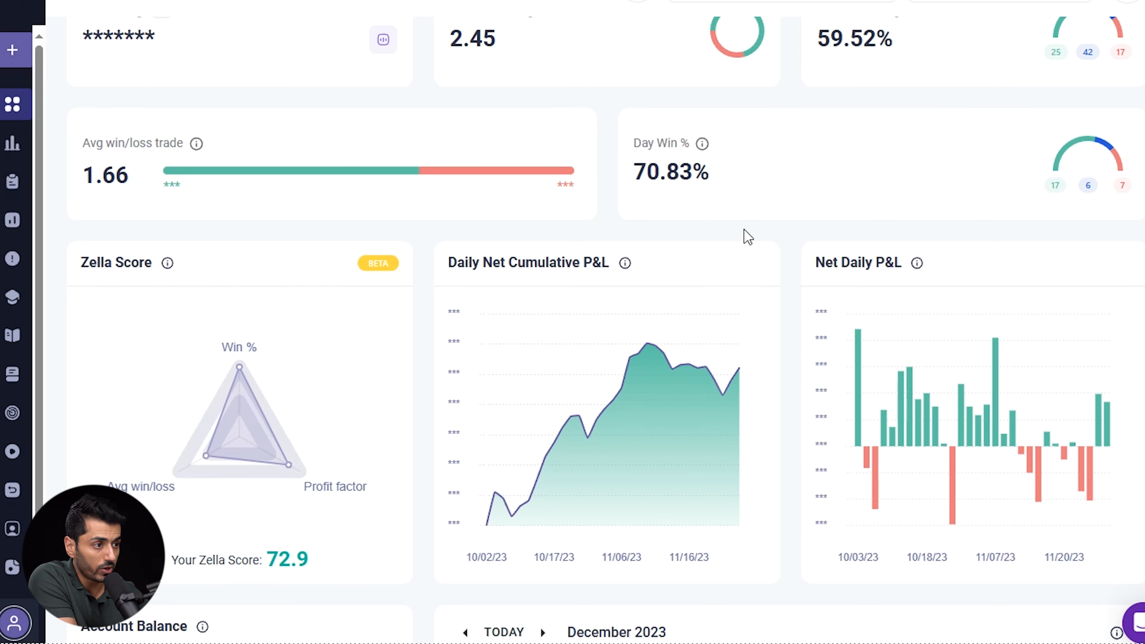
mouse_move(751, 306)
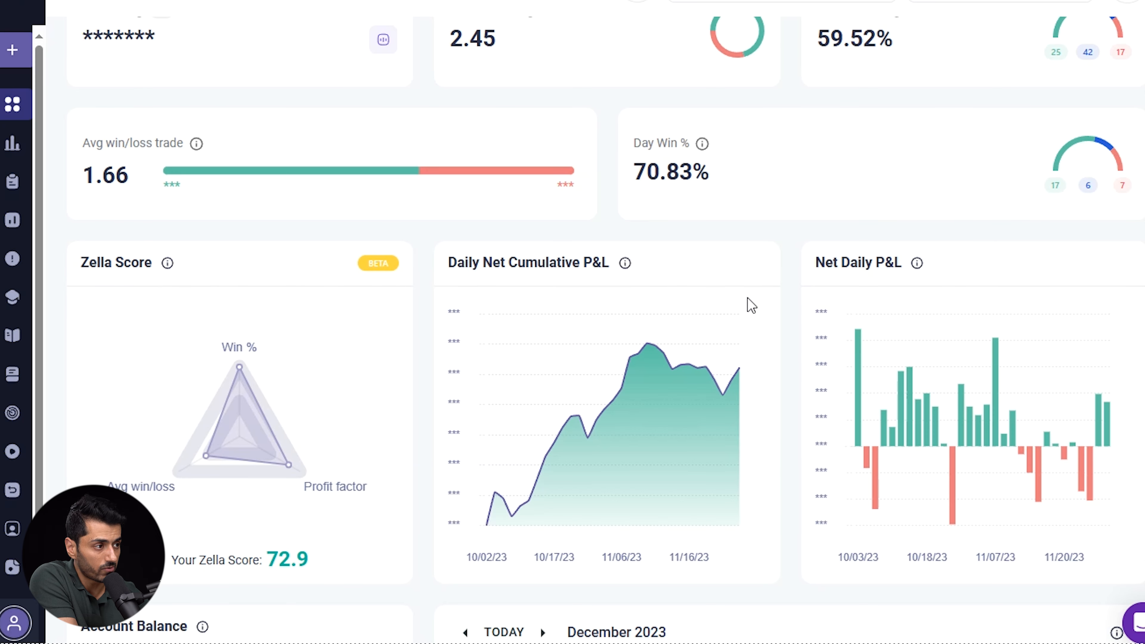
scroll("down", 3)
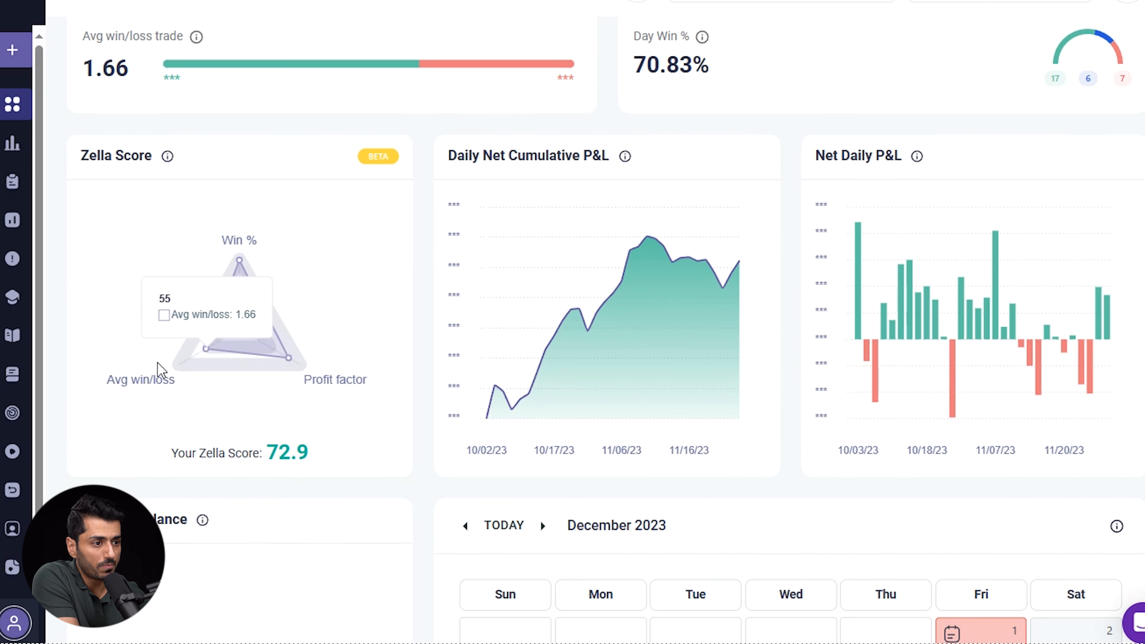
scroll("down", 3)
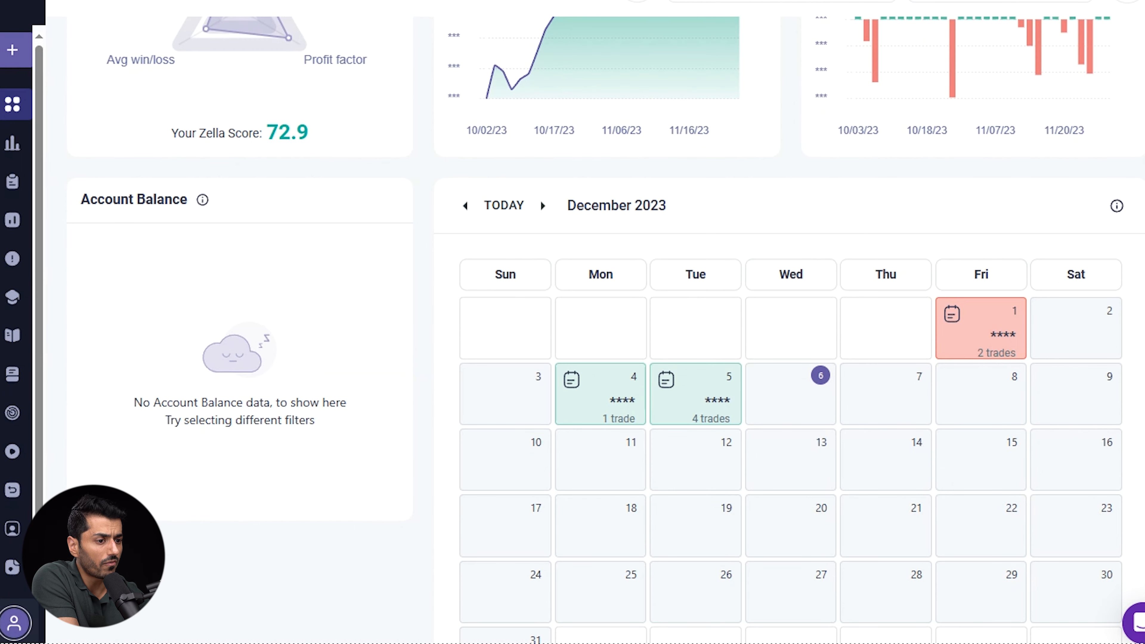
scroll("down", 3)
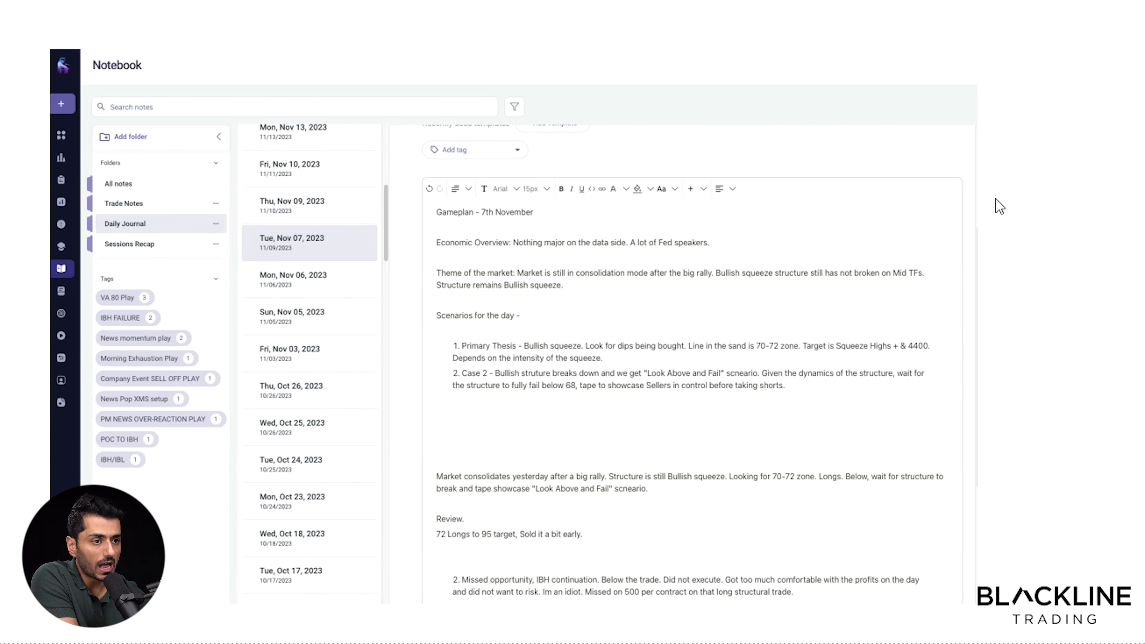
mouse_move(995, 226)
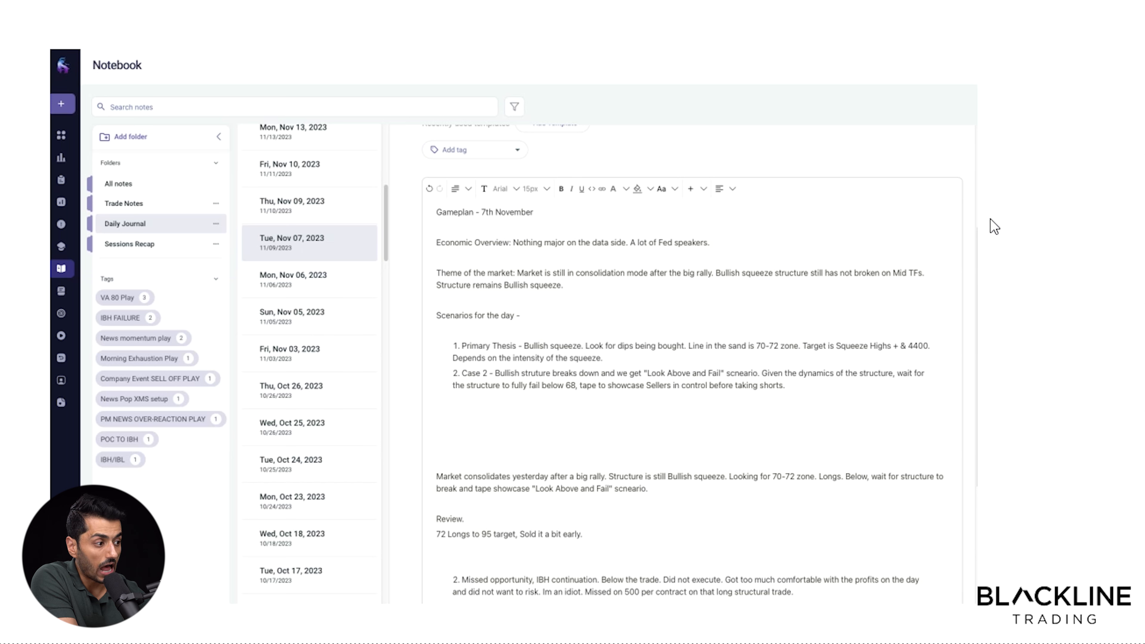